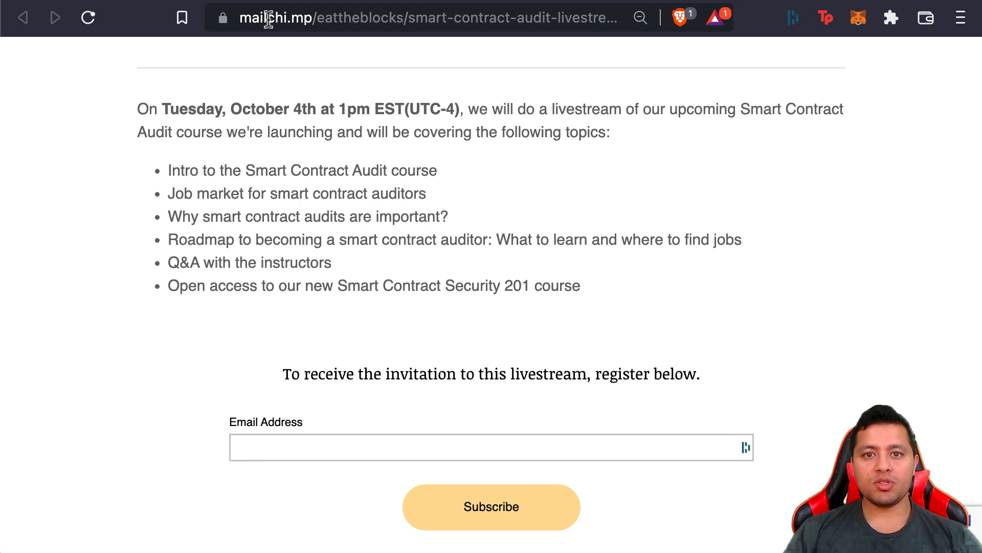
pyautogui.moveTo(288, 47)
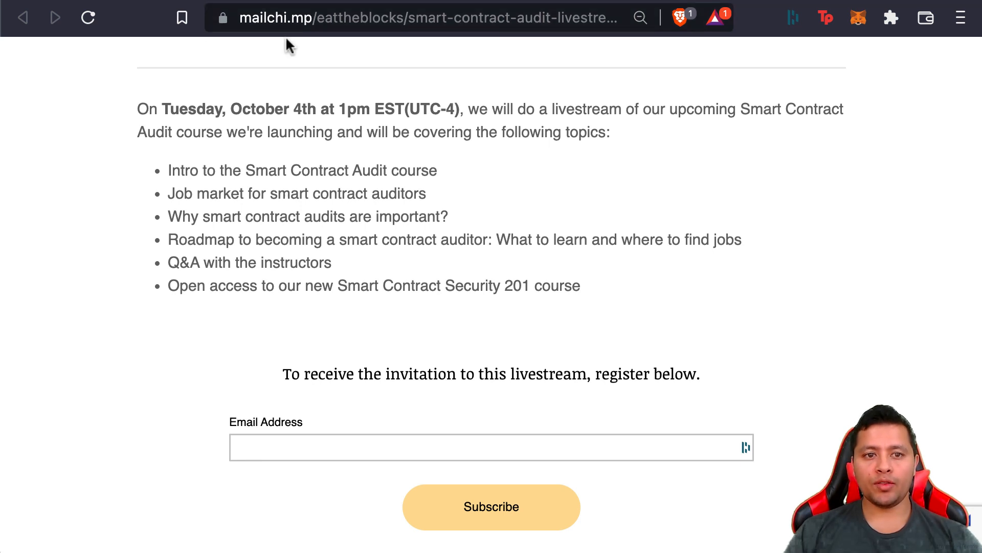
pyautogui.moveTo(288, 62)
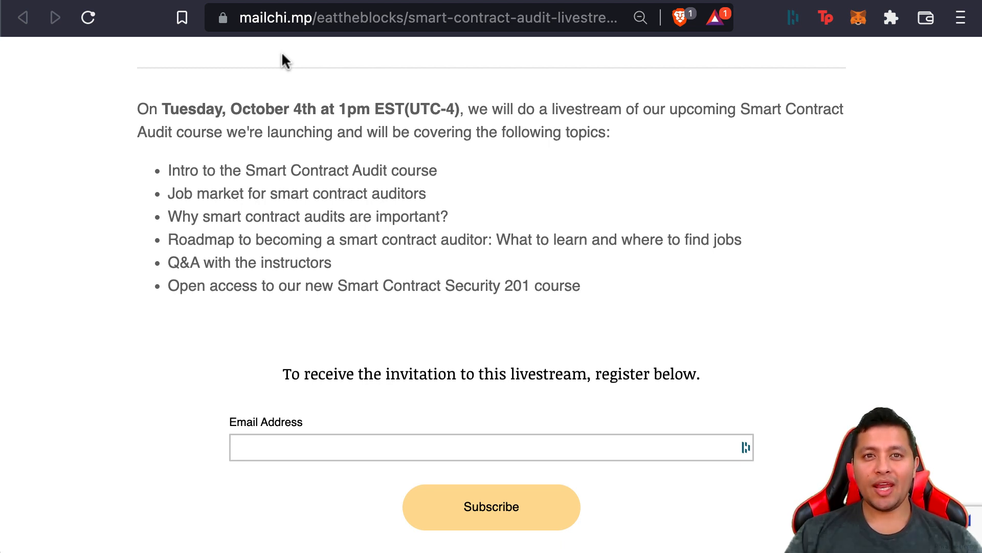
# Scroll the enlarged Finance.sol screenshot down to the newScheduledPayment function's require checks.
pyautogui.scroll(-3)
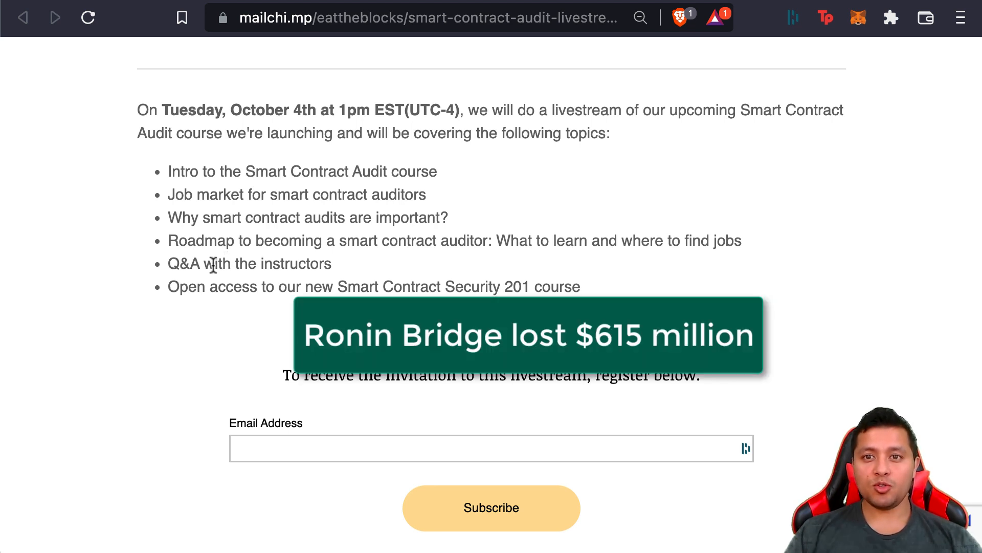
pyautogui.moveTo(86, 236)
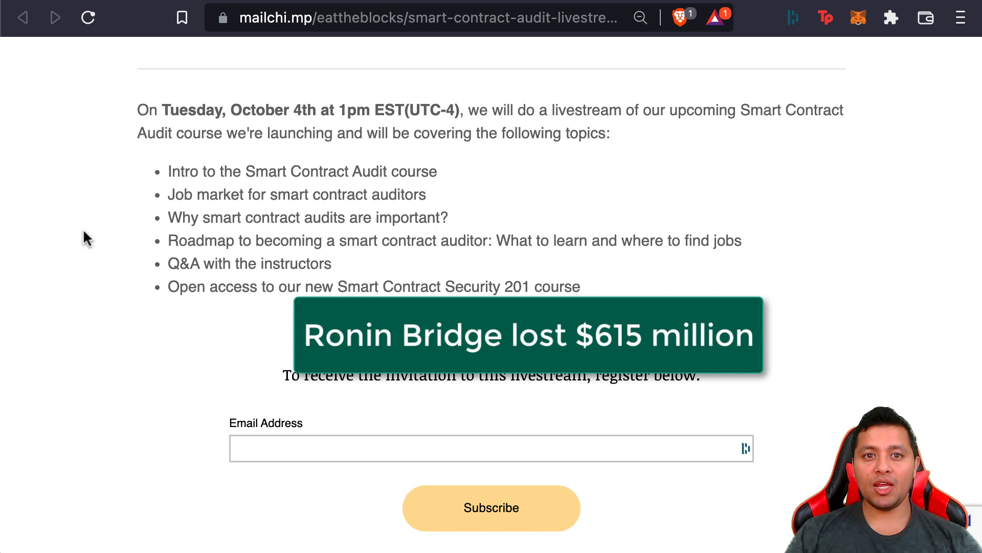
pyautogui.moveTo(177, 257)
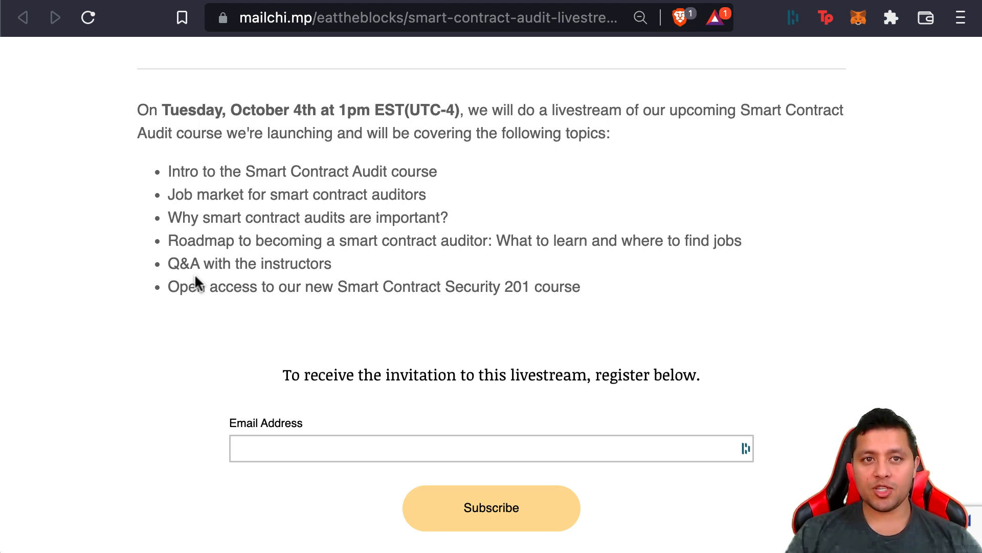
pyautogui.moveTo(290, 214)
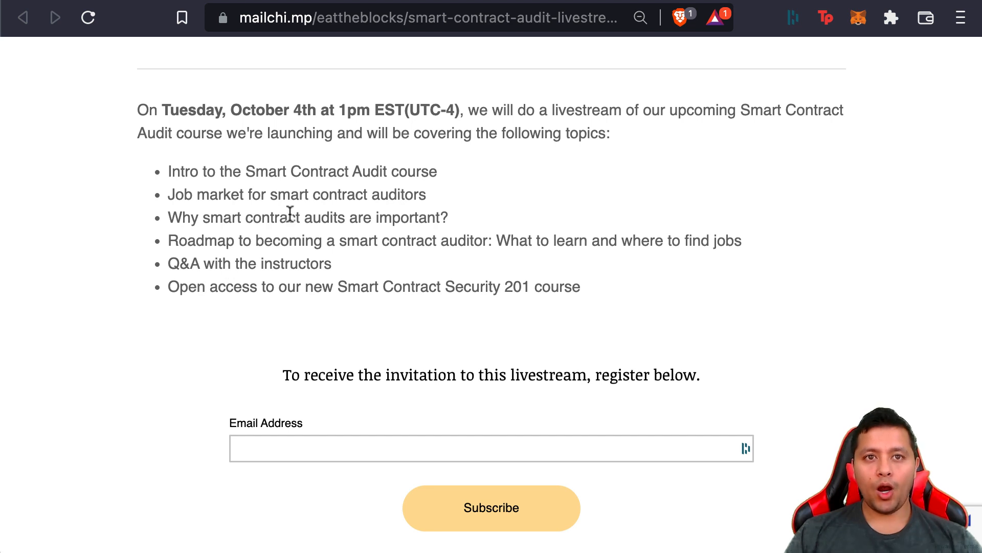
pyautogui.moveTo(213, 6)
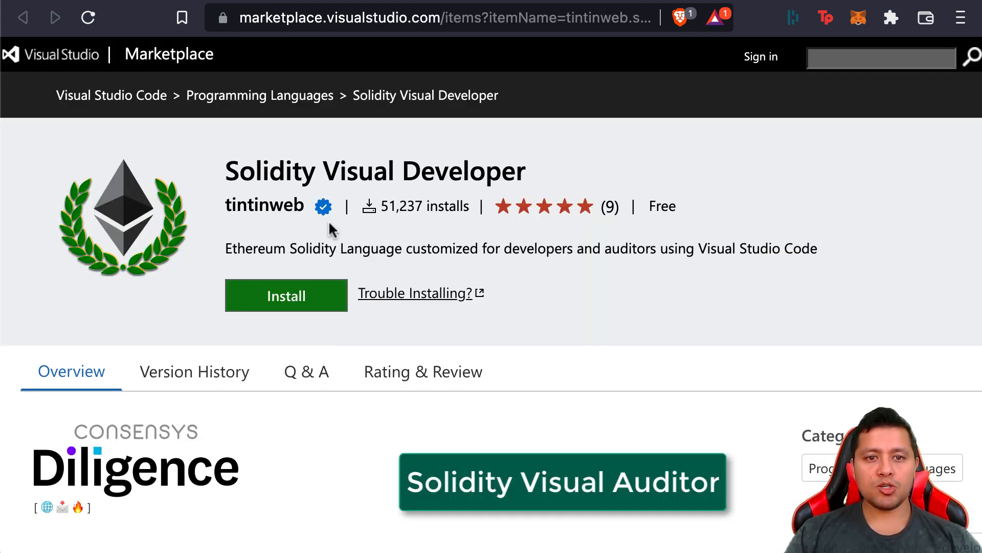
pyautogui.moveTo(342, 351)
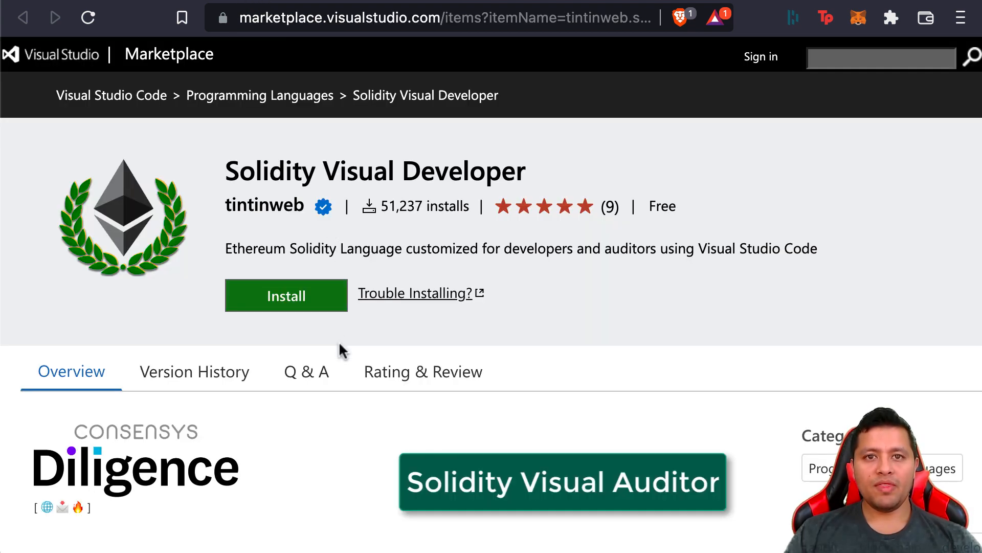
pyautogui.scroll(-3)
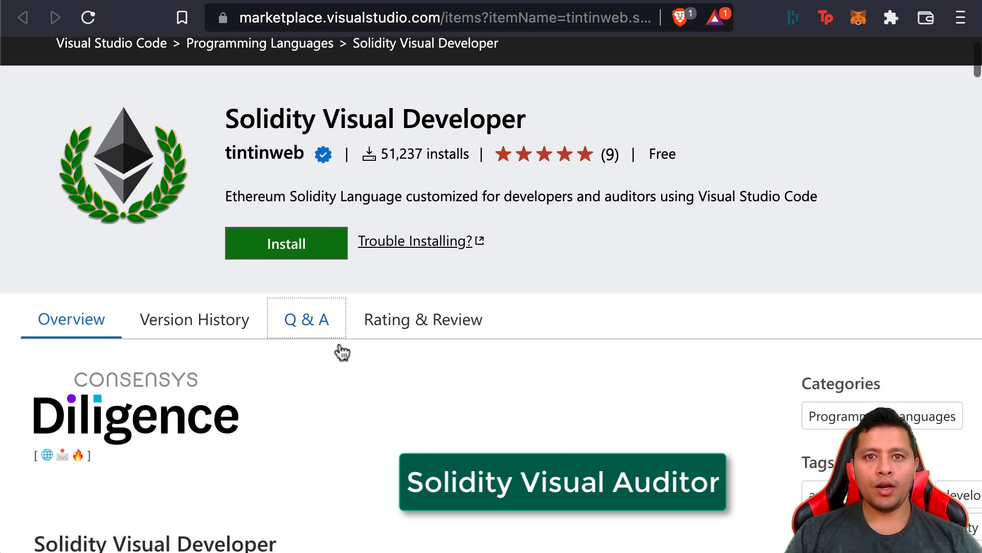
pyautogui.scroll(-3)
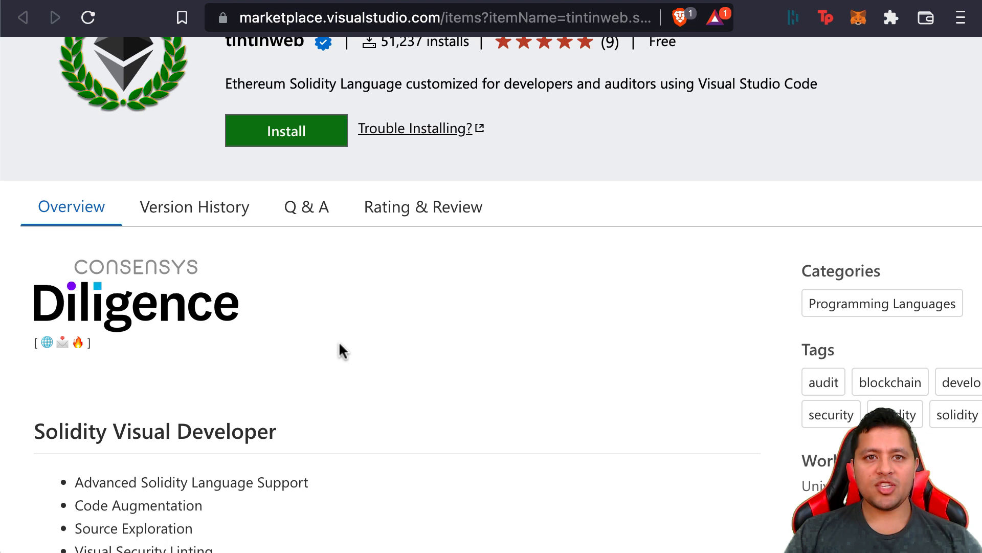
pyautogui.scroll(-3)
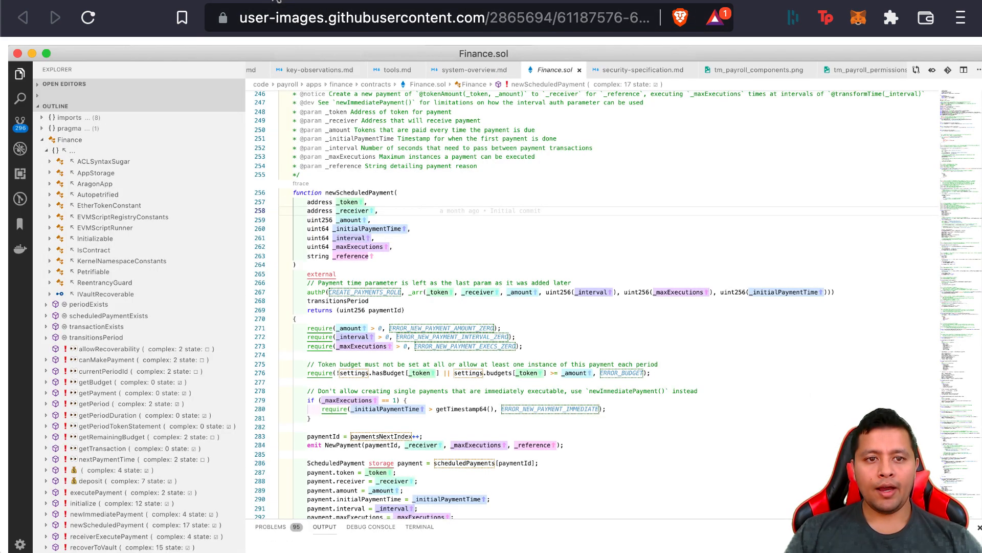
pyautogui.moveTo(394, 215)
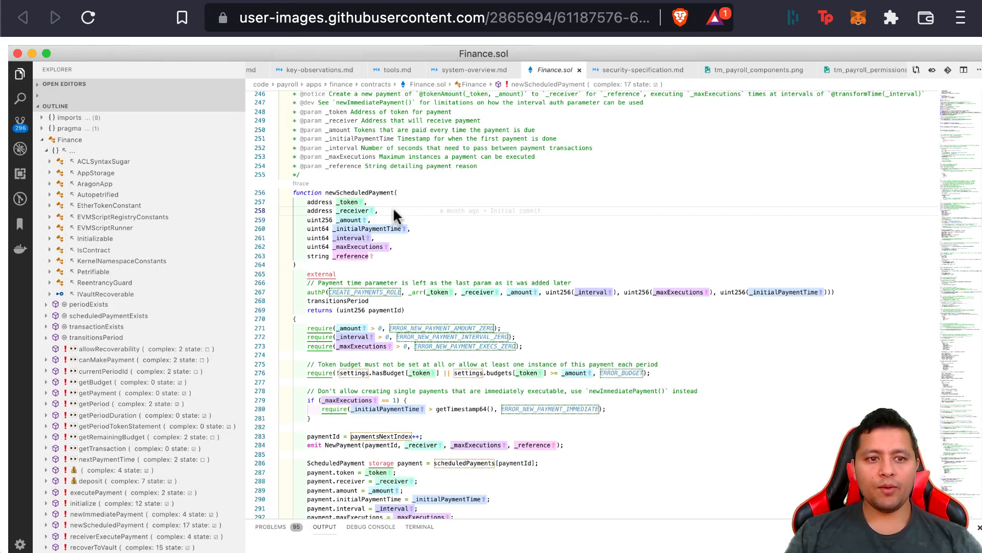
pyautogui.moveTo(331, 147)
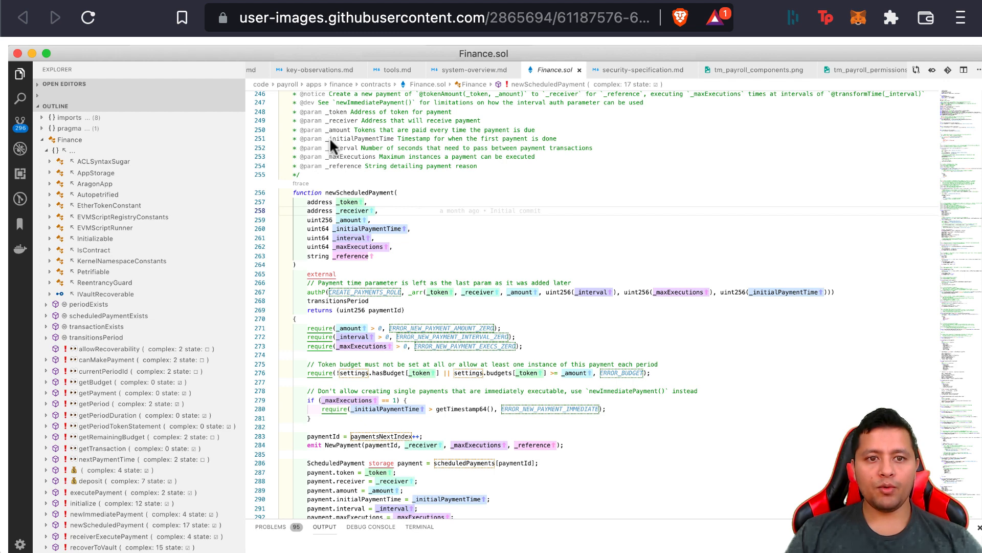
pyautogui.moveTo(382, 178)
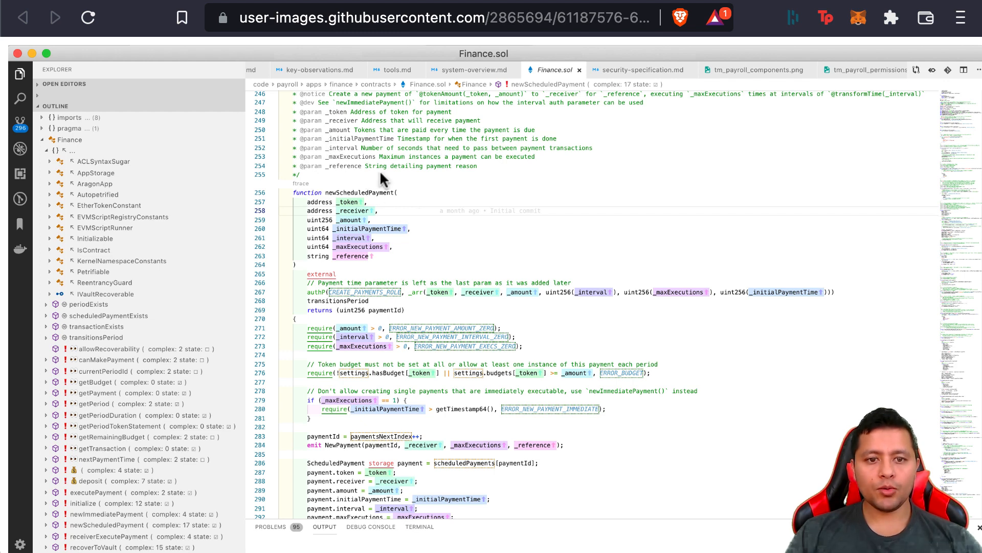
pyautogui.moveTo(385, 356)
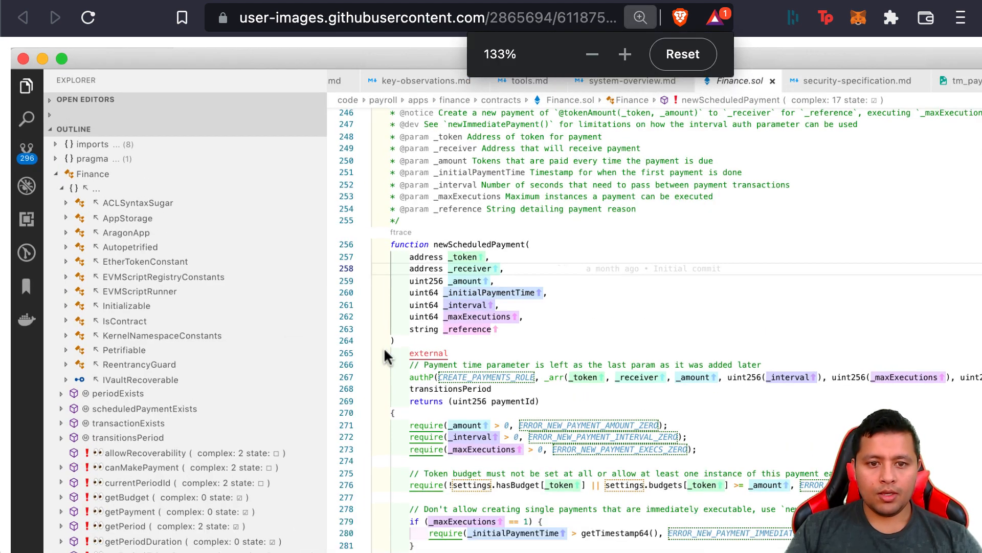
pyautogui.scroll(-3)
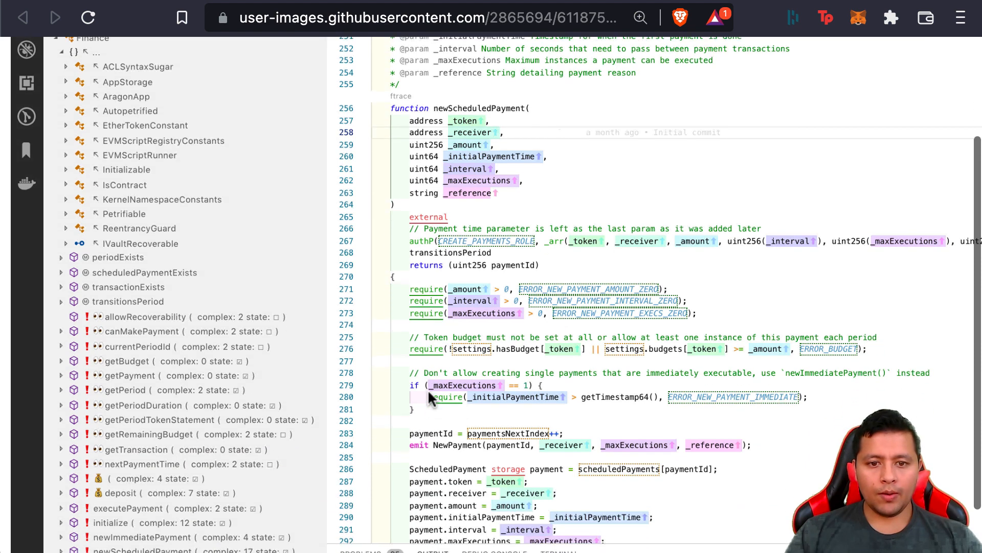
pyautogui.scroll(-3)
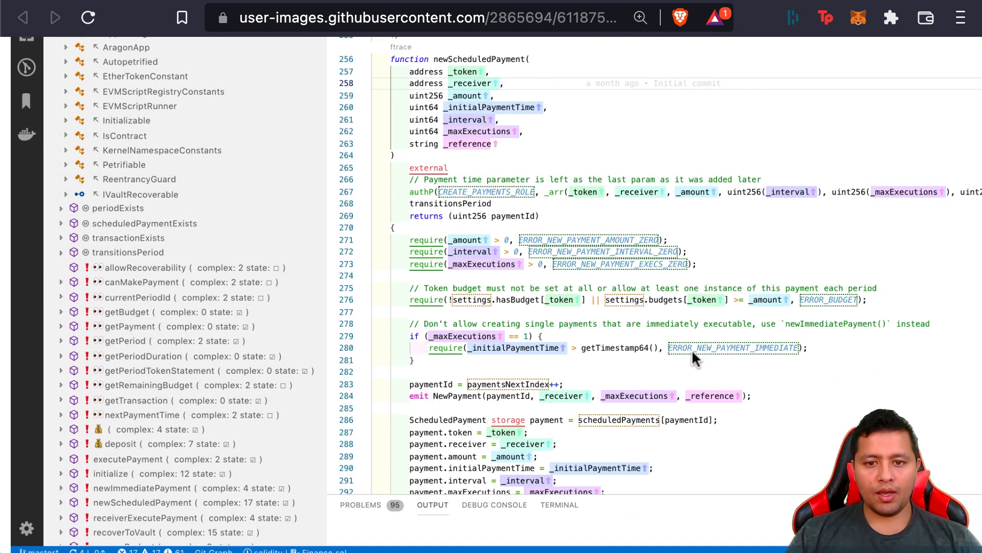
pyautogui.moveTo(445, 158)
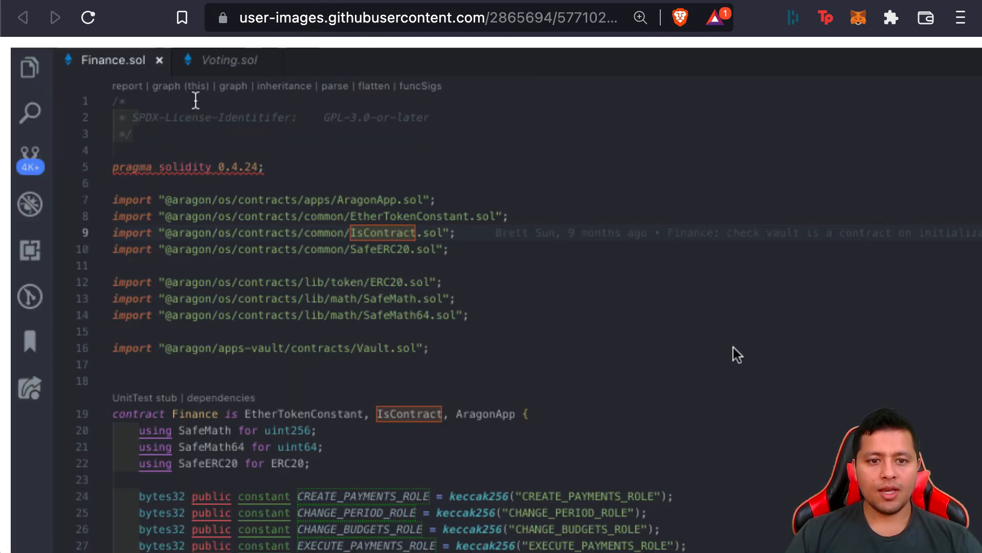
pyautogui.moveTo(180, 86)
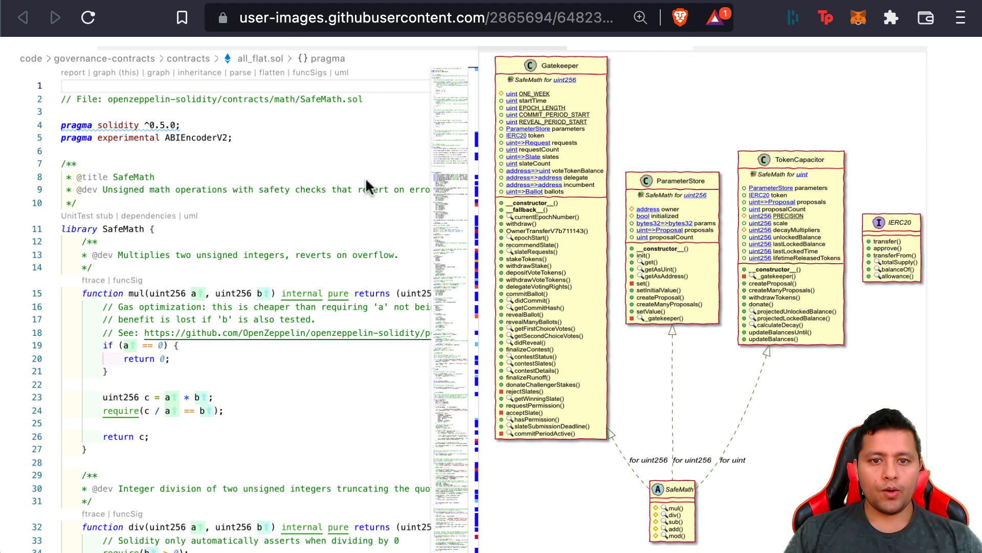
pyautogui.moveTo(328, 116)
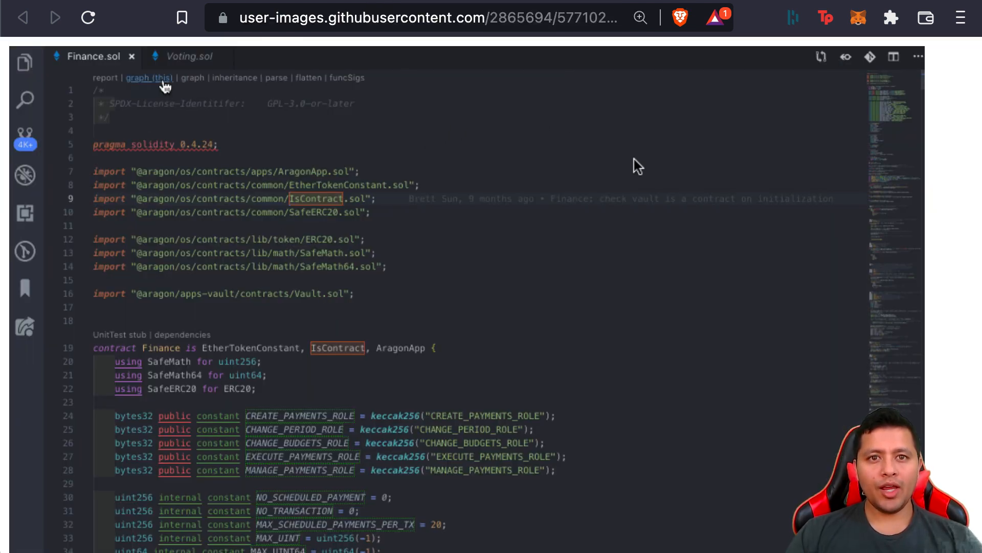
# Follow the graph (this) code lens to the raineorshine/solgraph GitHub repository.
pyautogui.click(149, 78)
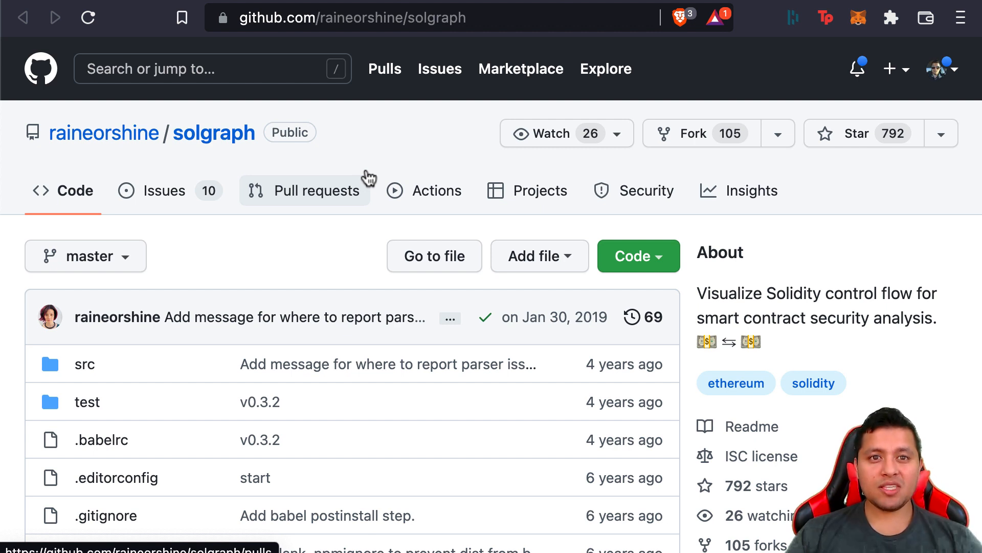
pyautogui.moveTo(335, 151)
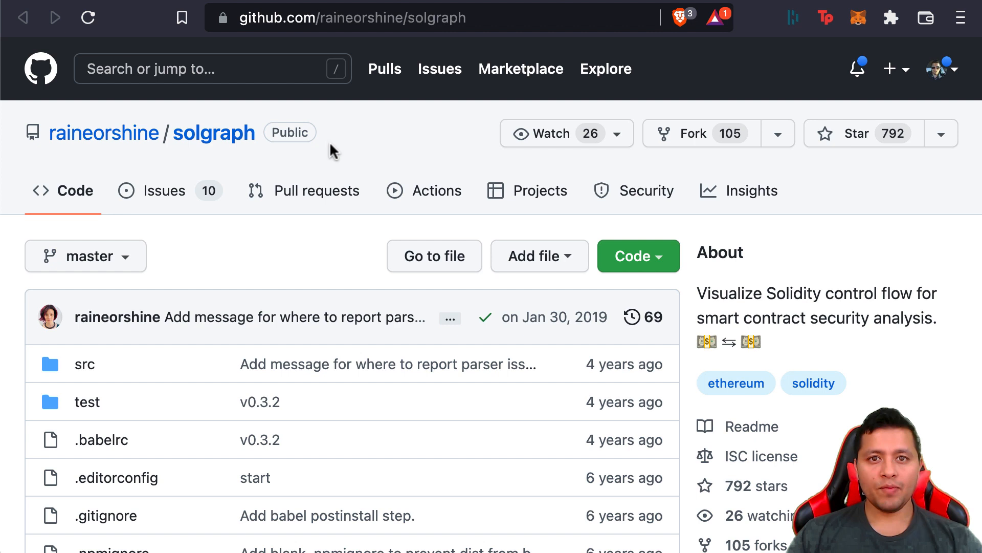
pyautogui.moveTo(323, 123)
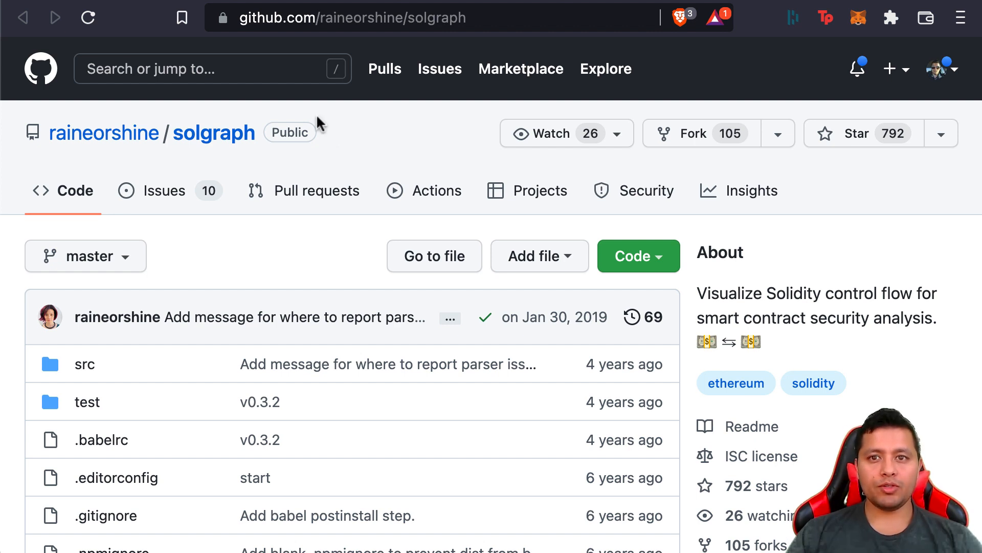
pyautogui.moveTo(311, 60)
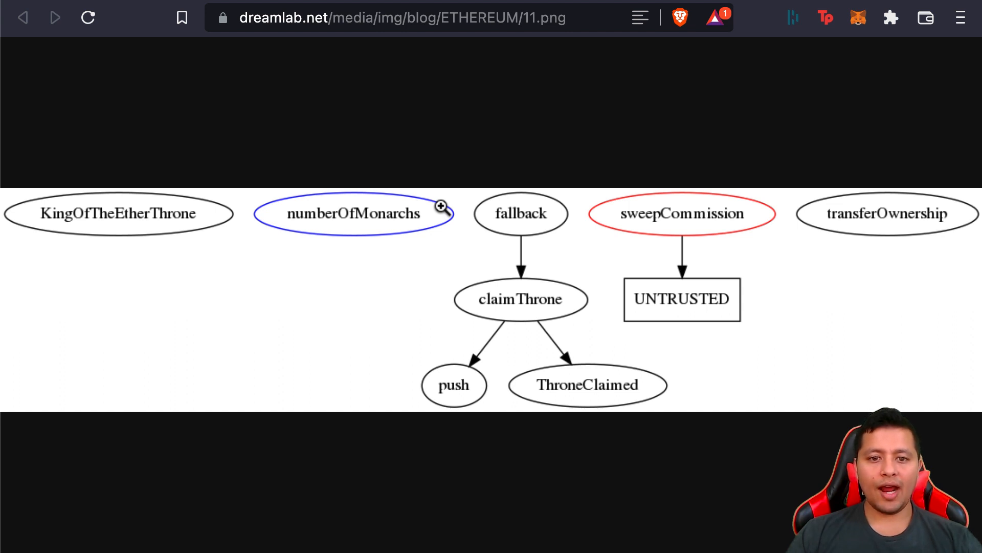
pyautogui.moveTo(427, 185)
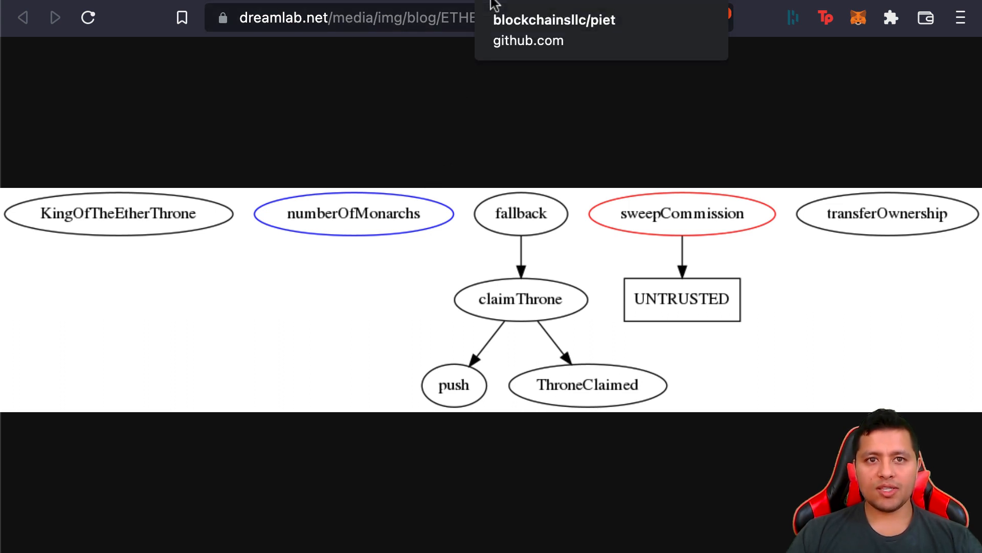
# View the blockchainsllc/piet repository, then the Piet screenshot inspecting KingOfTheEtherThrone.
pyautogui.click(555, 21)
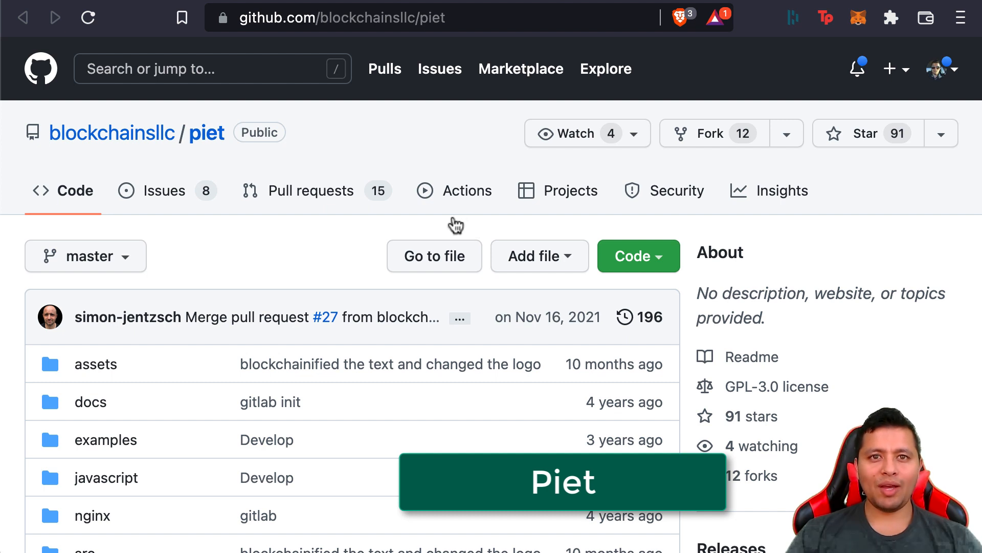
pyautogui.moveTo(458, 62)
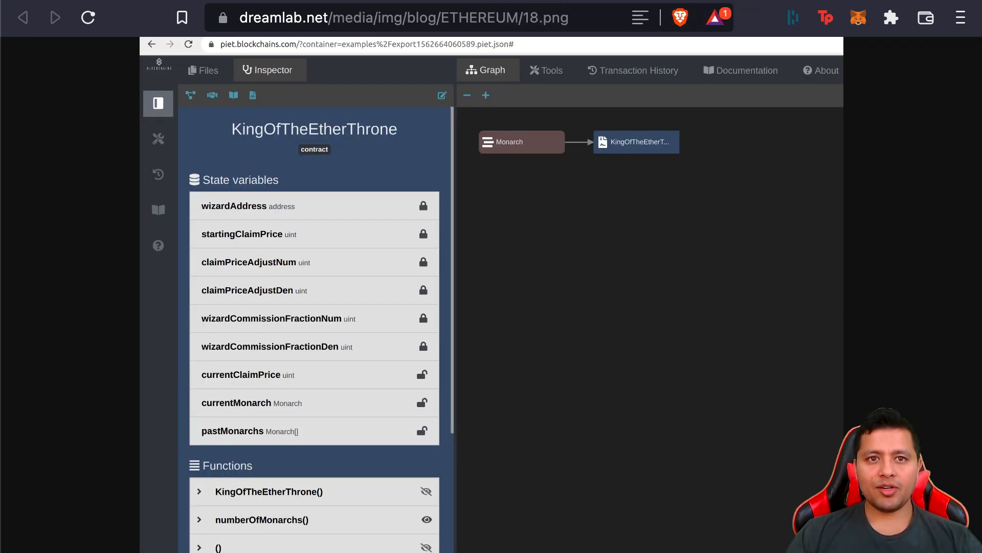
pyautogui.moveTo(410, 281)
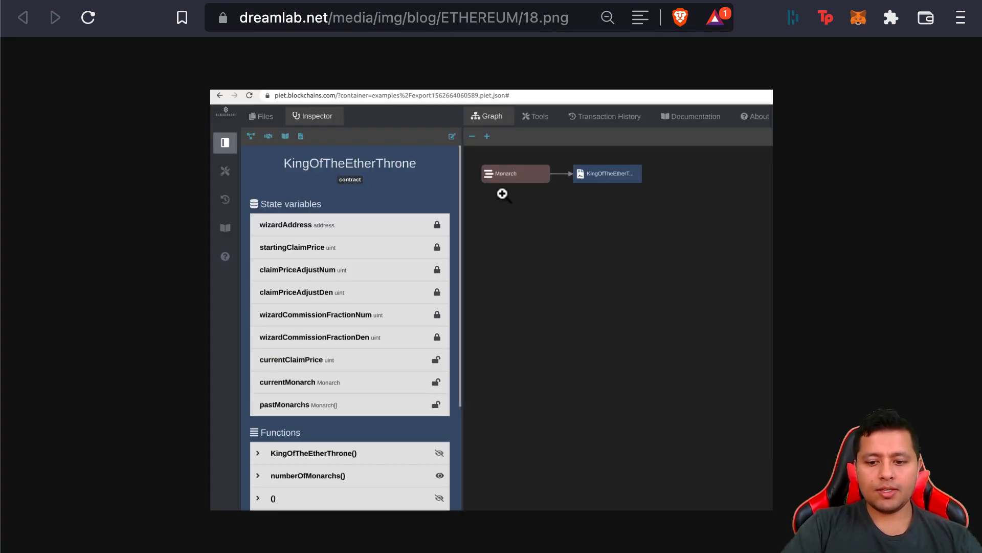
pyautogui.click(607, 17)
pyautogui.write('mythx.io')
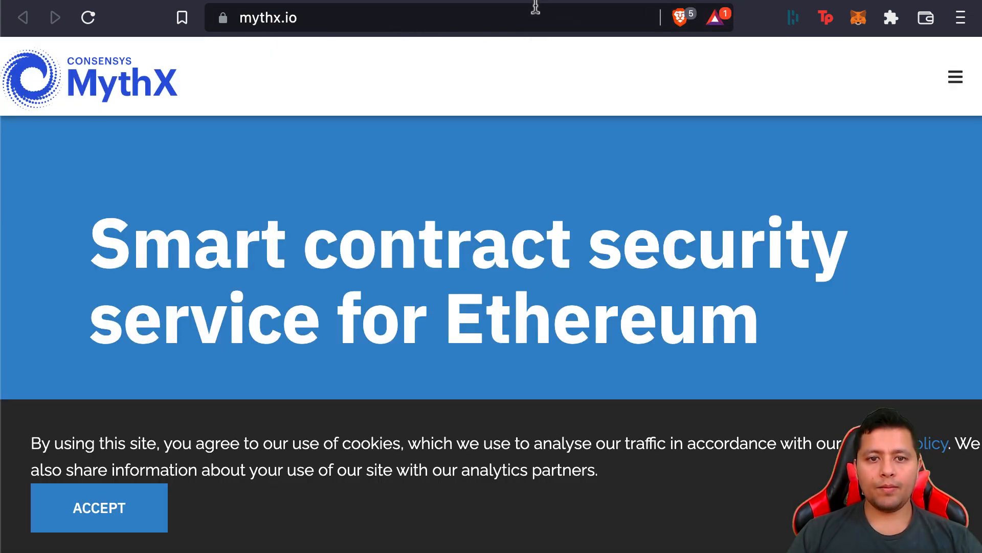
pyautogui.moveTo(506, 134)
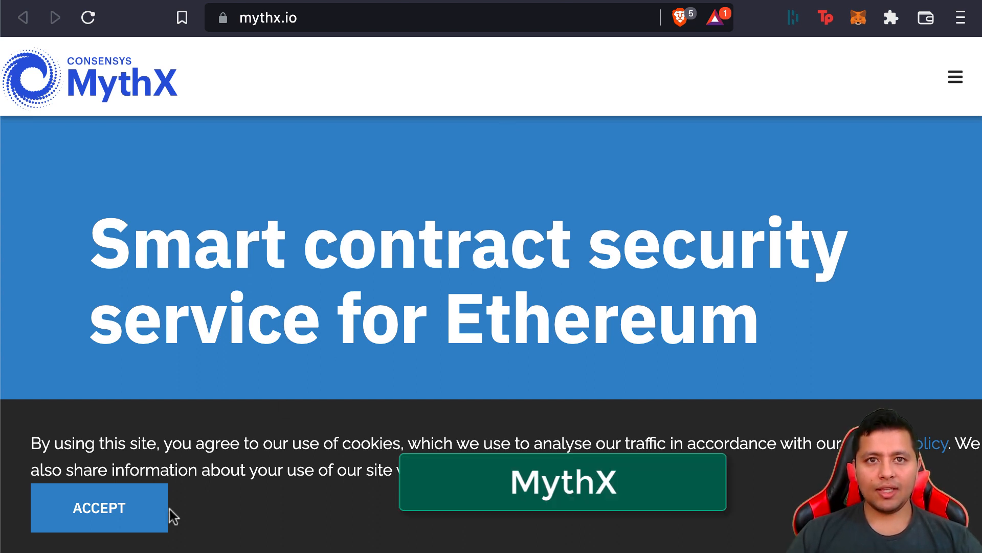
# Accept the cookie banner on the mythx.io homepage.
pyautogui.click(99, 507)
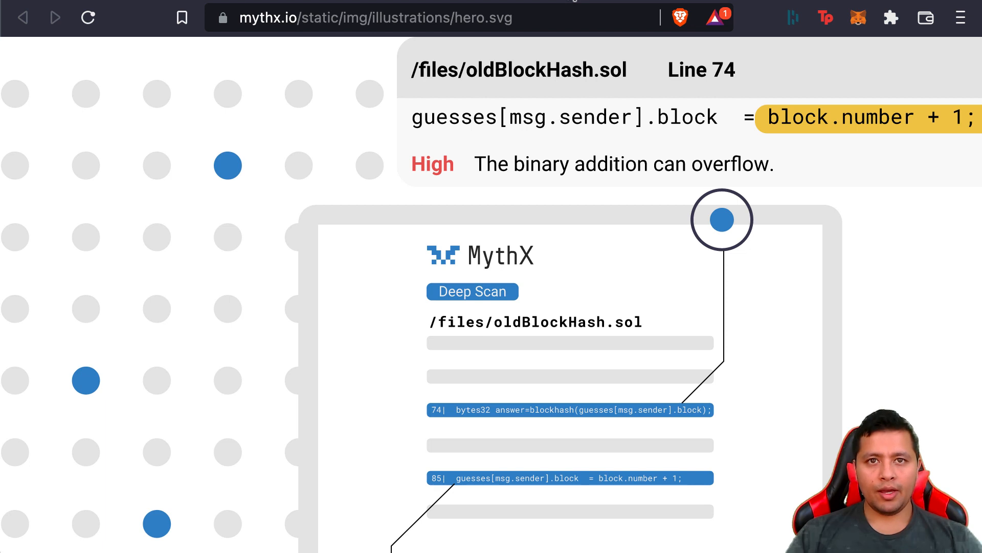
pyautogui.moveTo(524, 173)
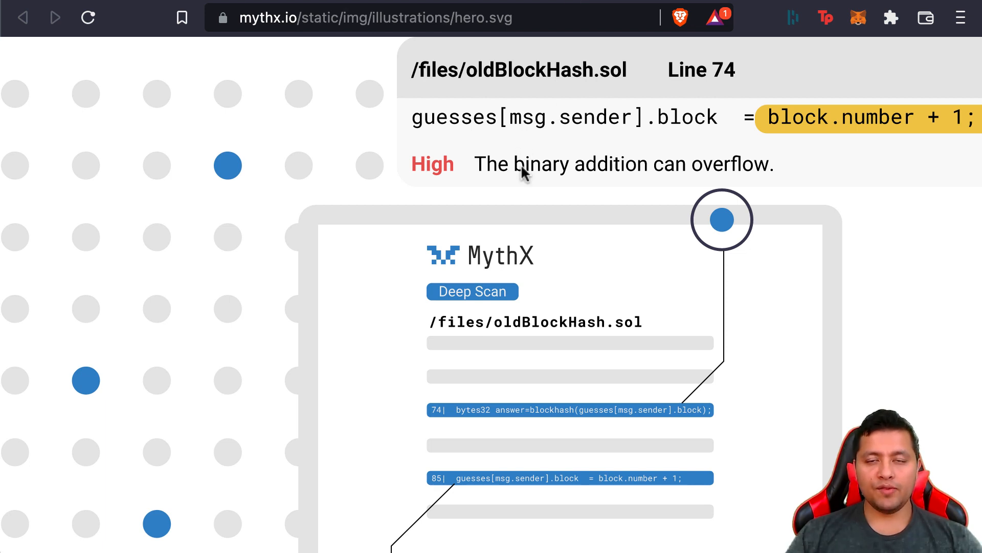
pyautogui.moveTo(555, 55)
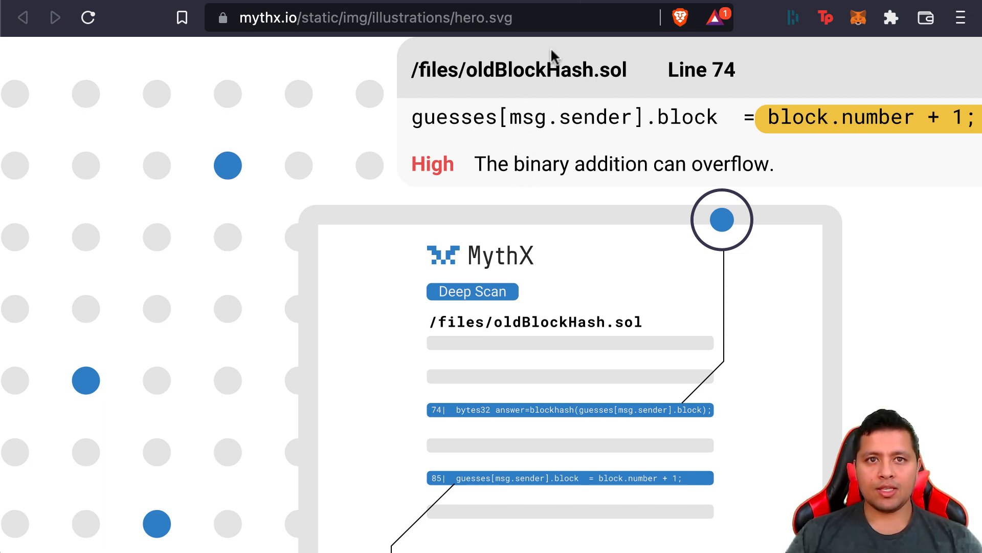
pyautogui.moveTo(589, 10)
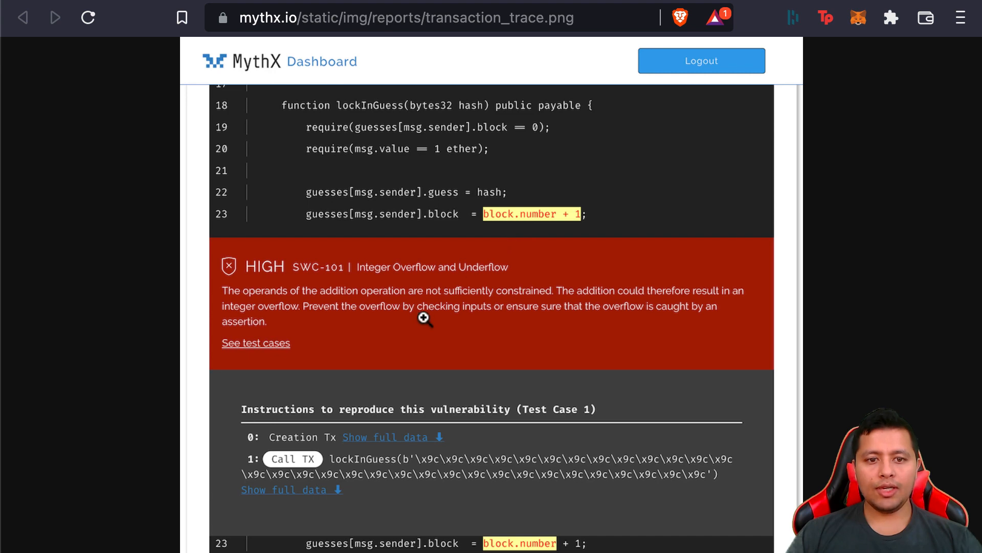
pyautogui.moveTo(405, 301)
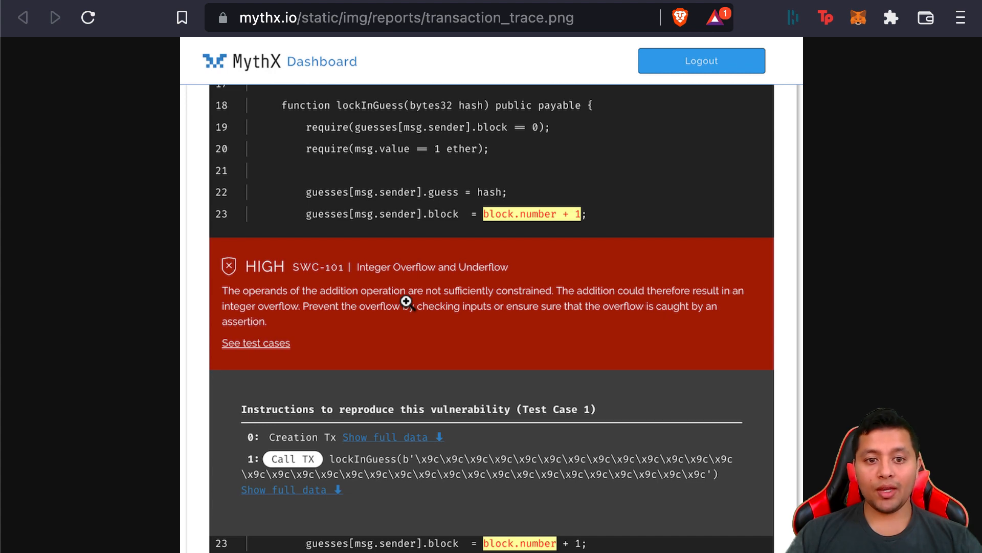
pyautogui.moveTo(464, 51)
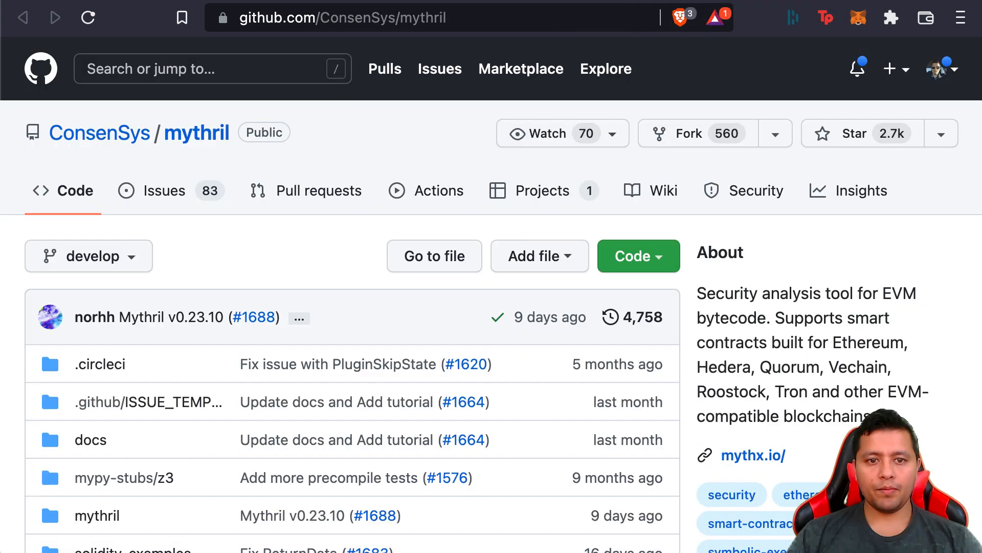
pyautogui.moveTo(551, 222)
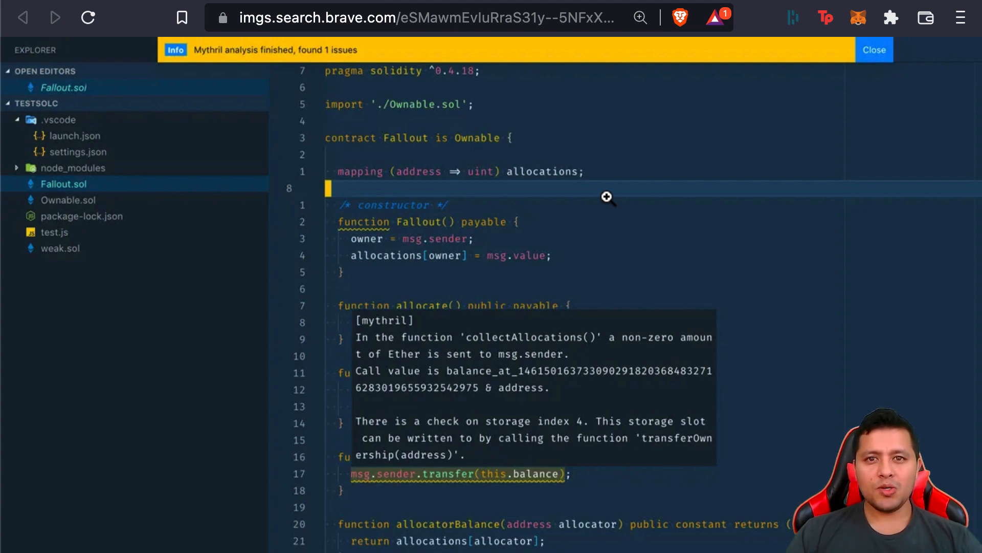
pyautogui.moveTo(594, 203)
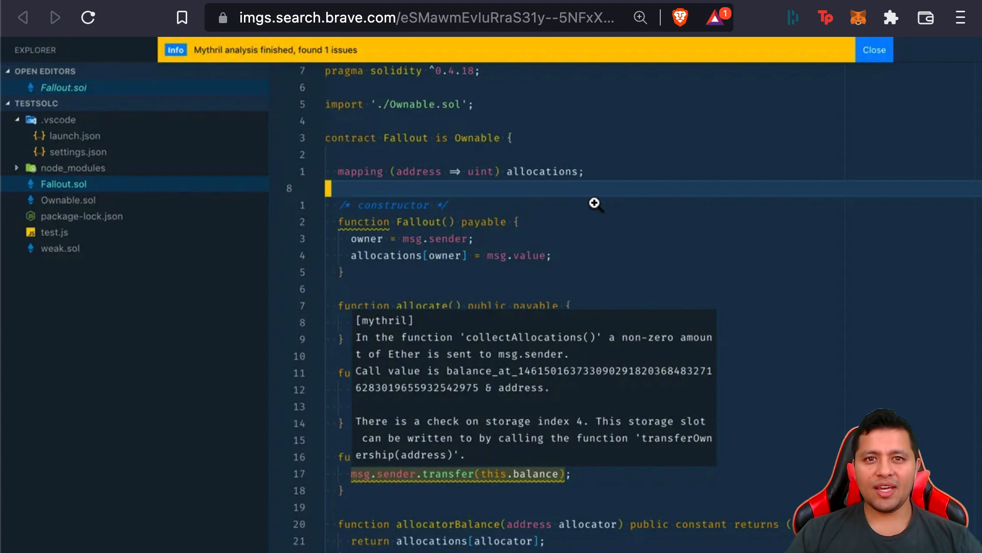
pyautogui.moveTo(487, 99)
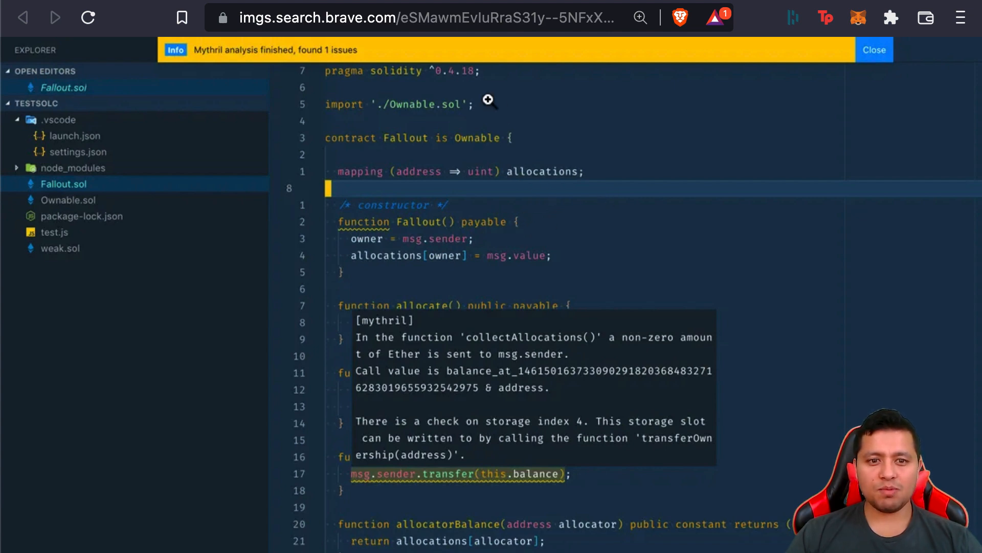
pyautogui.moveTo(532, 273)
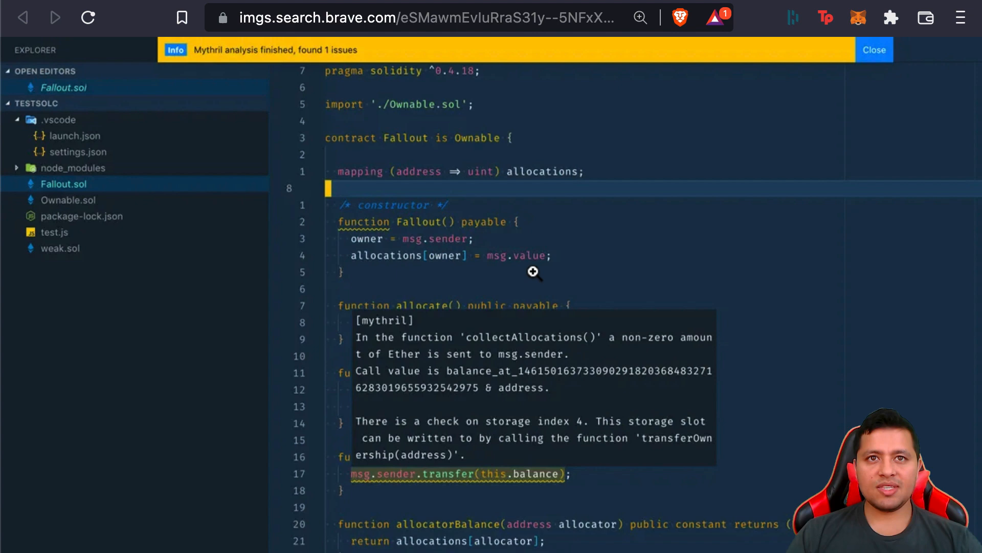
pyautogui.moveTo(593, 294)
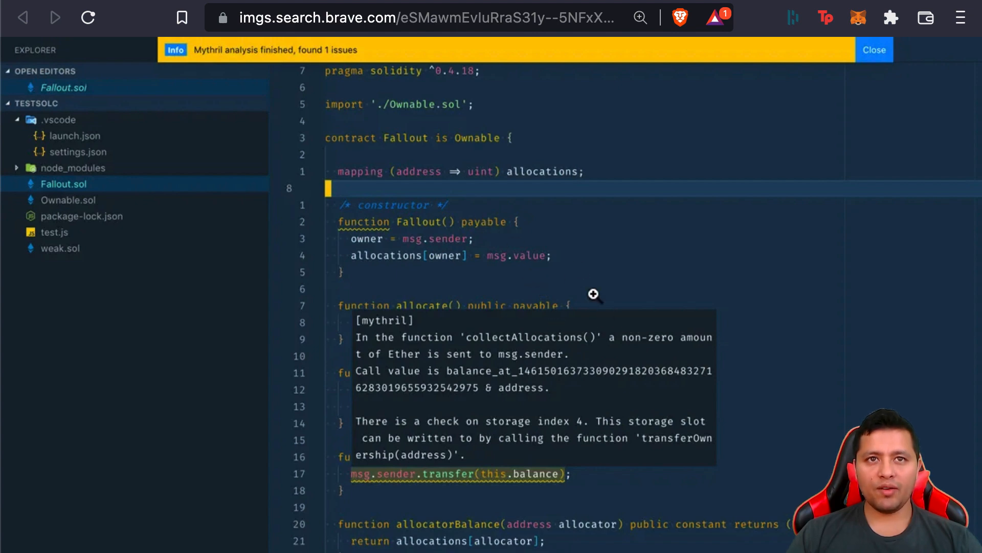
pyautogui.moveTo(576, 180)
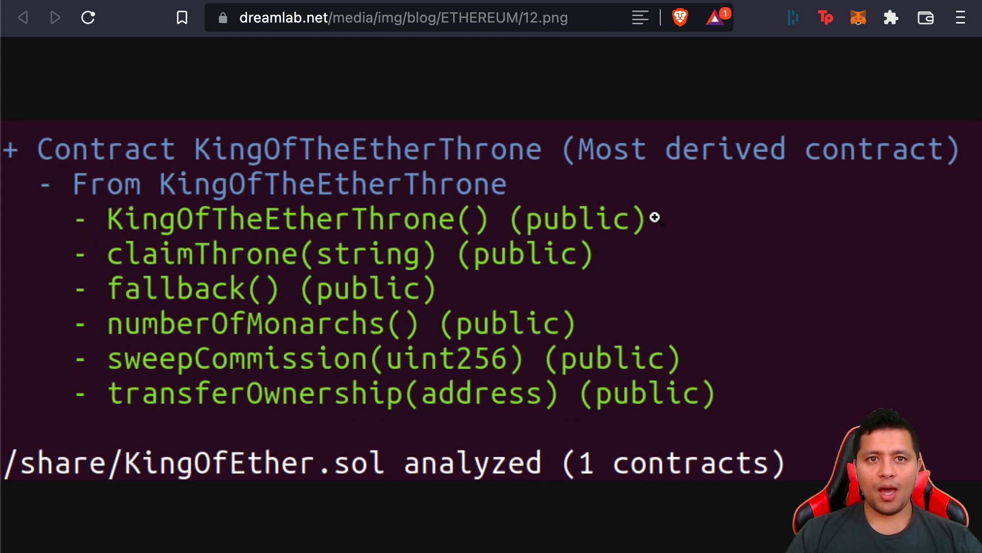
pyautogui.moveTo(716, 69)
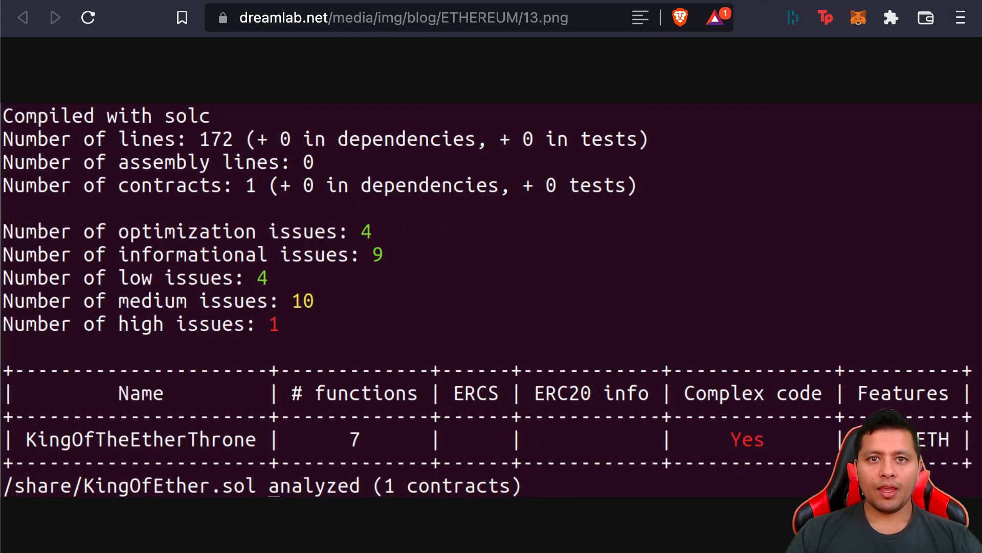
pyautogui.moveTo(699, 94)
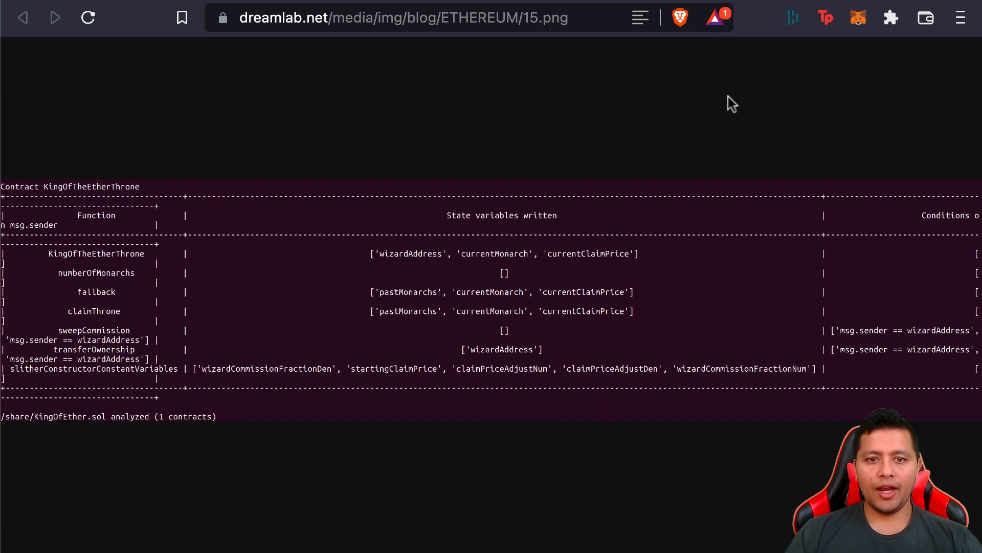
pyautogui.moveTo(719, 114)
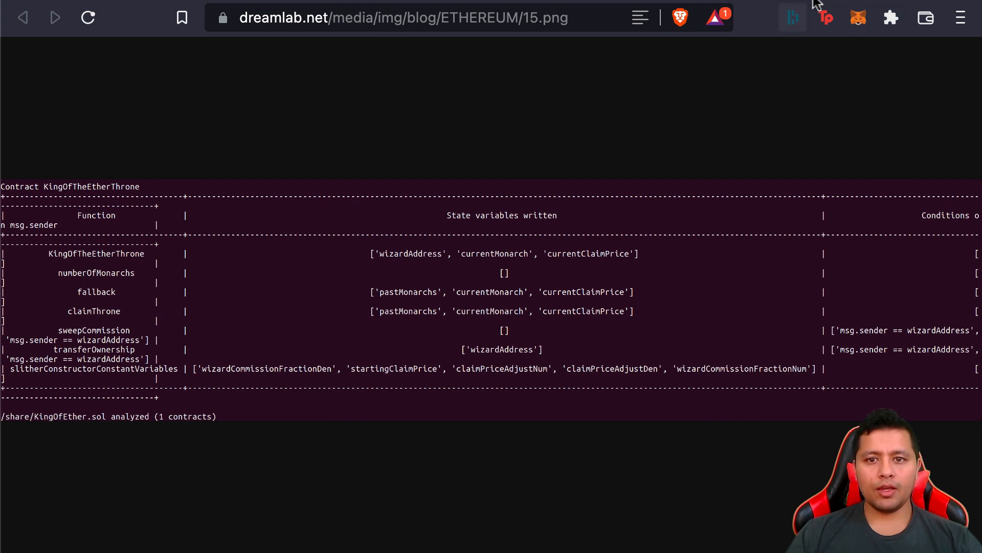
# Return to the KingOfEther.sol summary image: 172 lines, one contract, one high-severity issue.
pyautogui.click(55, 17)
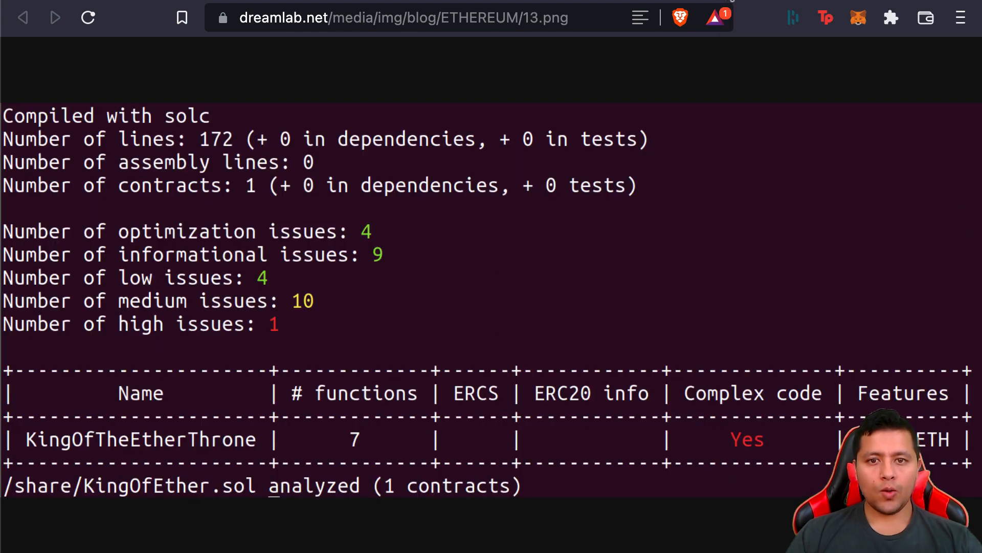
pyautogui.moveTo(297, 250)
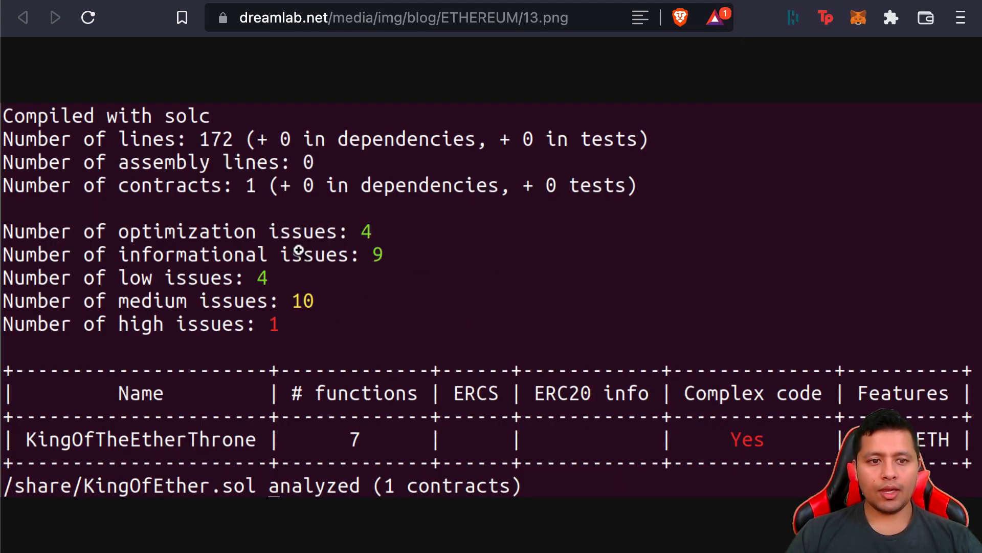
pyautogui.moveTo(241, 293)
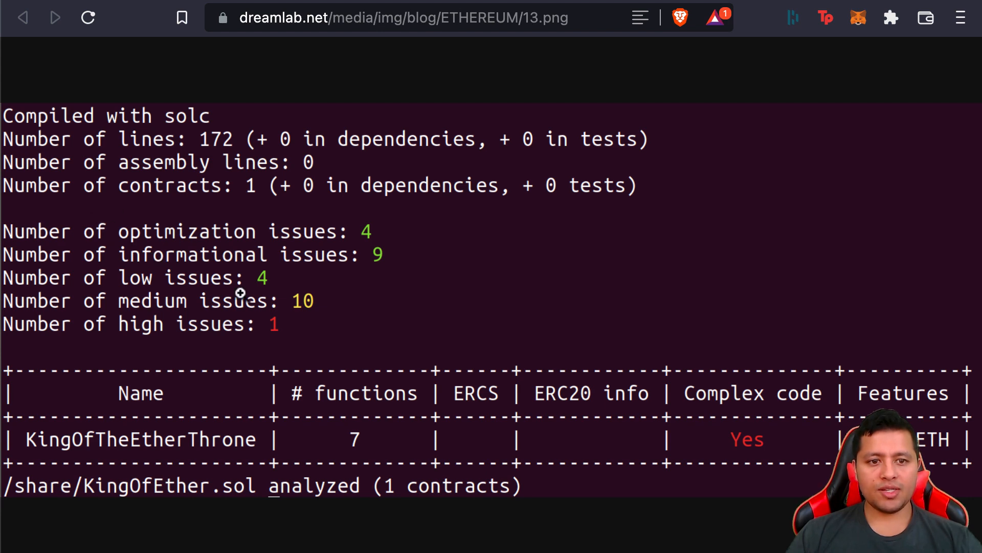
pyautogui.moveTo(349, 219)
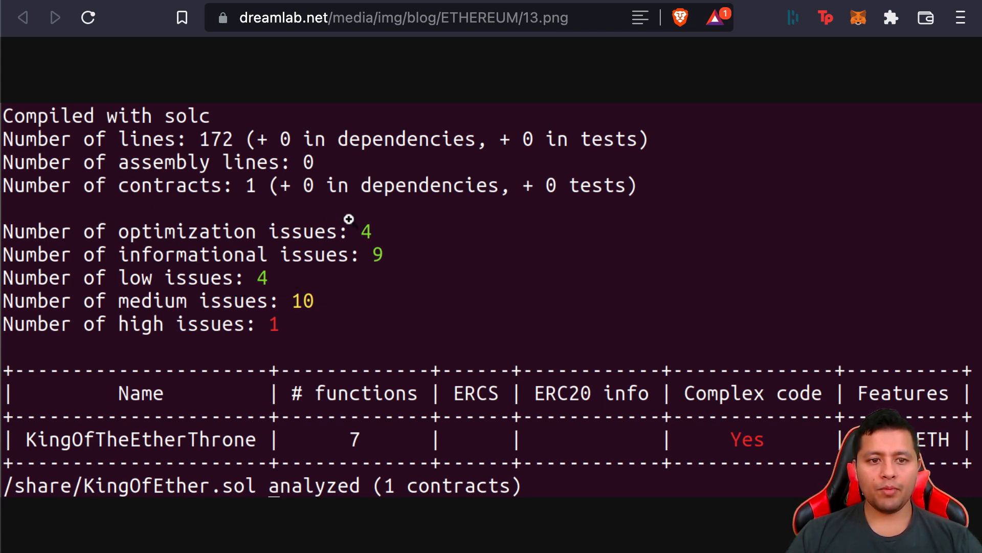
pyautogui.moveTo(222, 273)
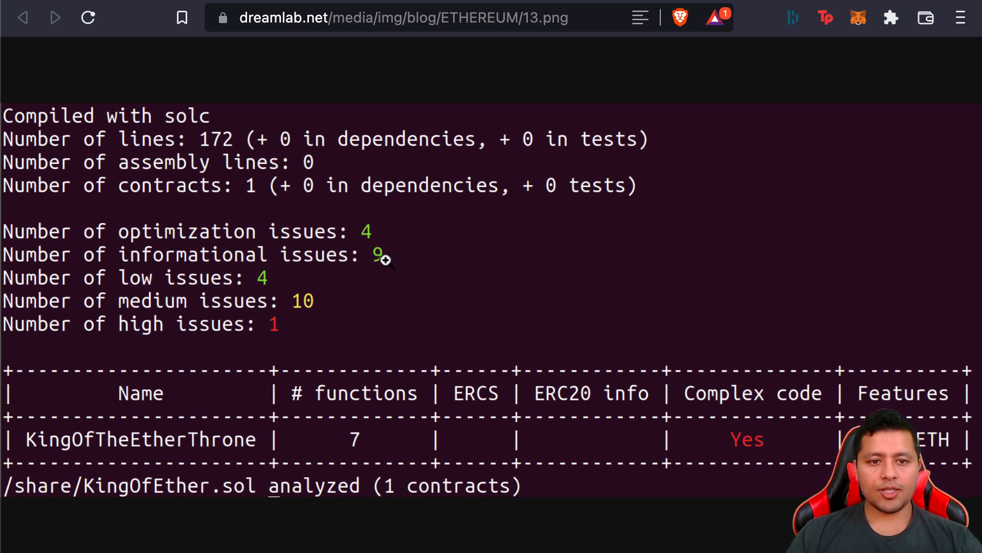
pyautogui.moveTo(233, 372)
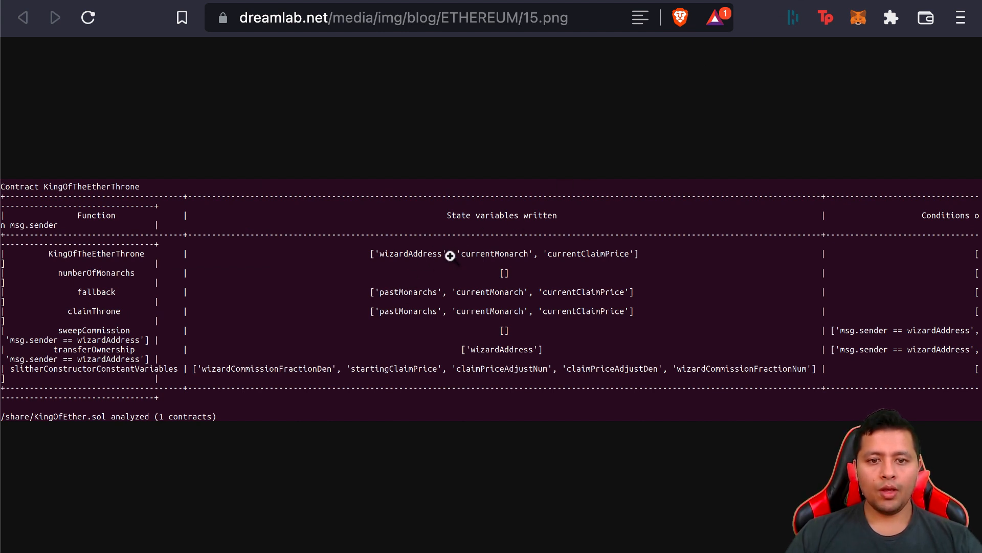
pyautogui.moveTo(485, 264)
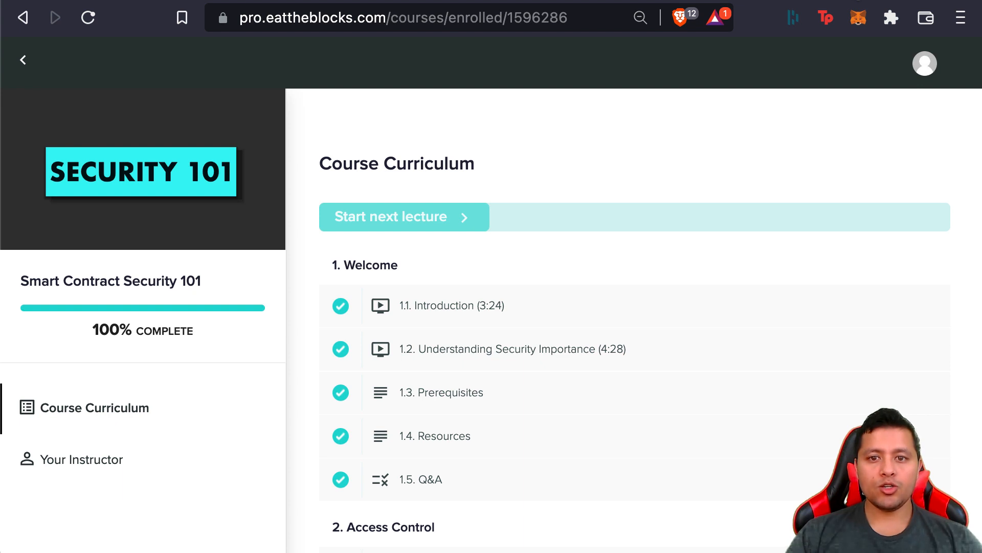
pyautogui.moveTo(686, 182)
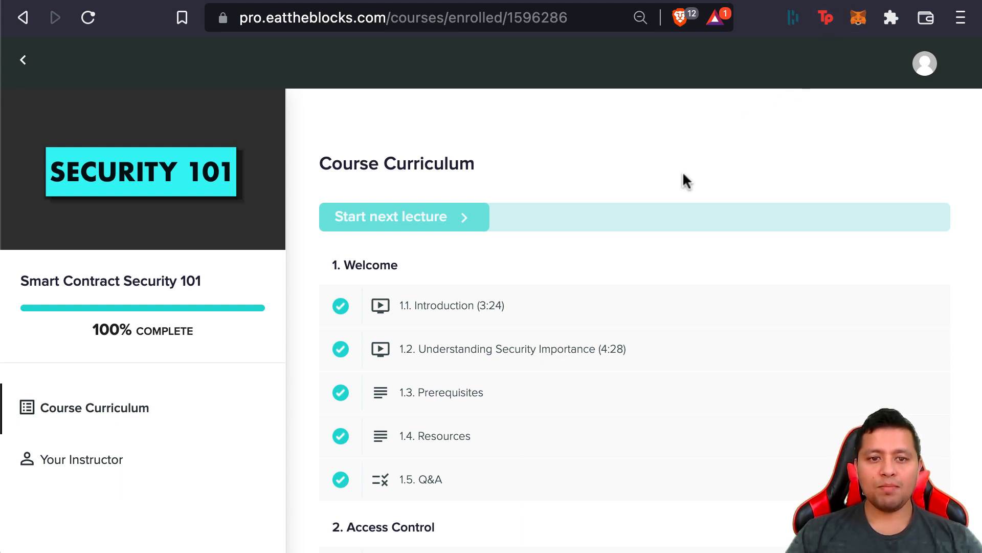
pyautogui.moveTo(197, 184)
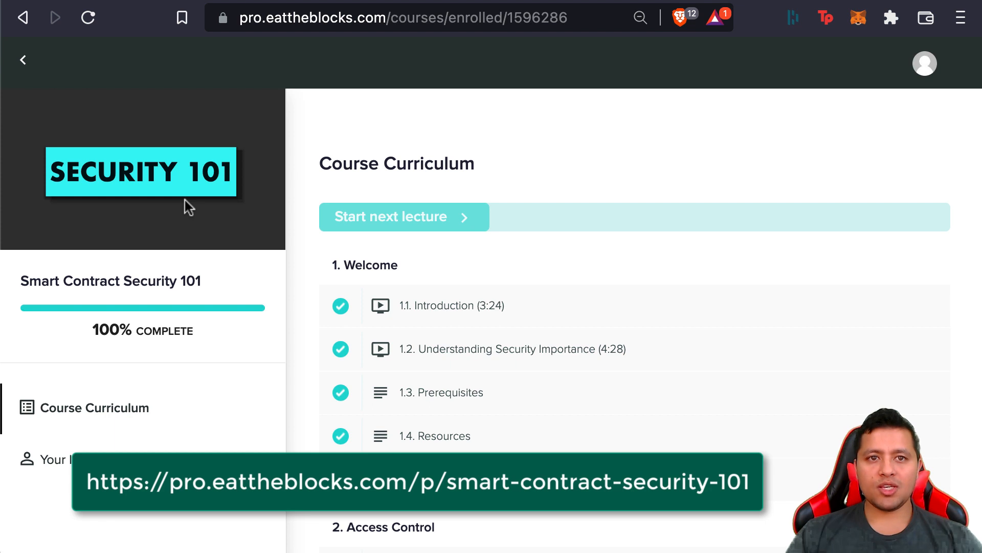
pyautogui.moveTo(201, 260)
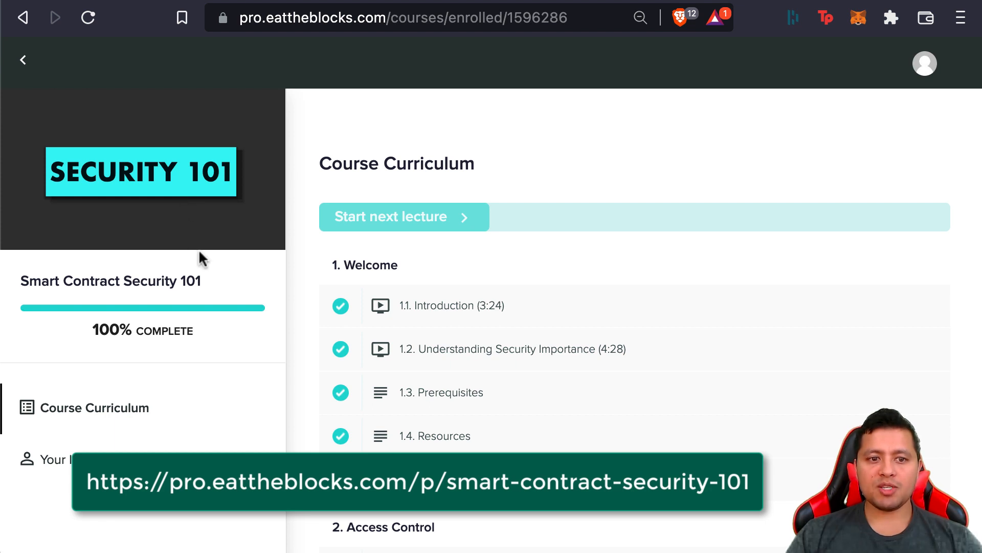
pyautogui.scroll(-3)
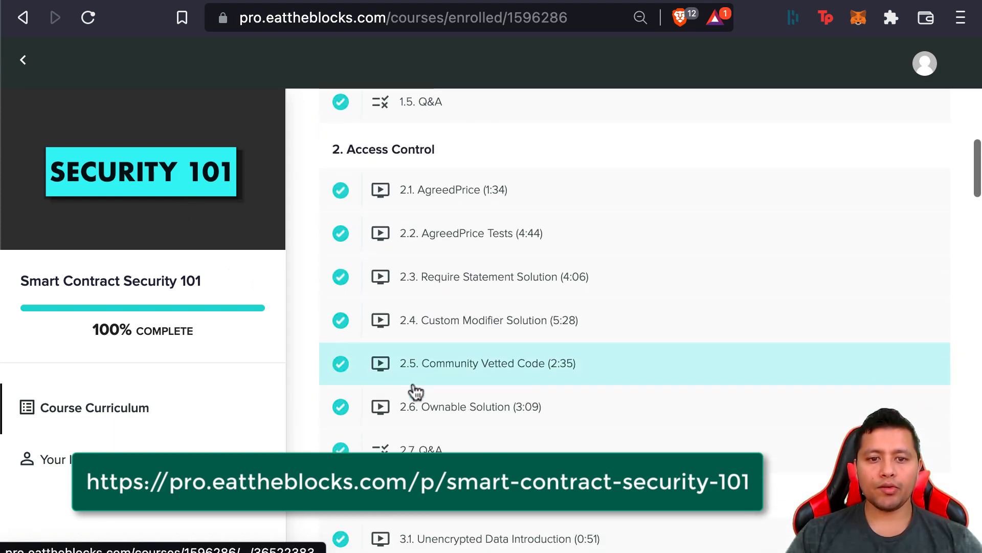
pyautogui.scroll(-3)
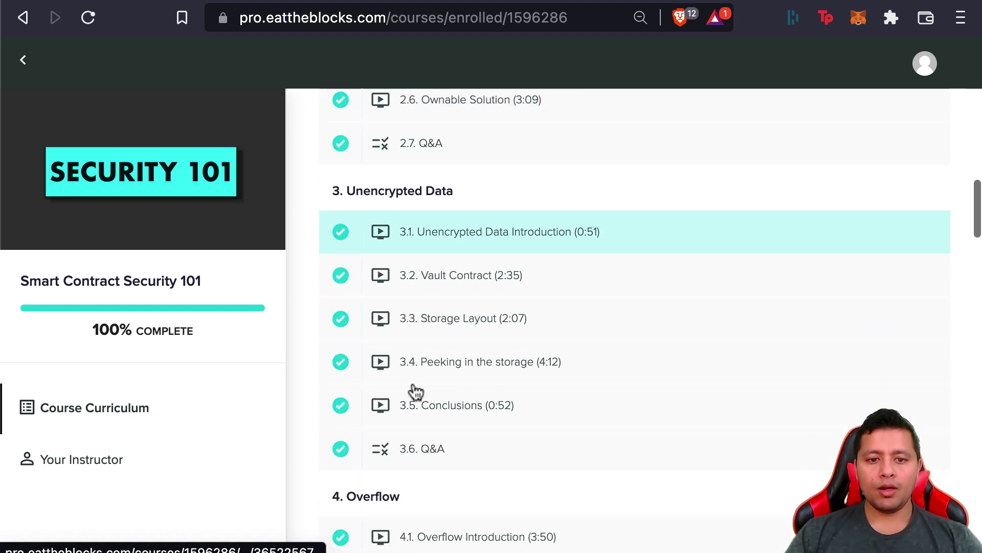
pyautogui.scroll(-3)
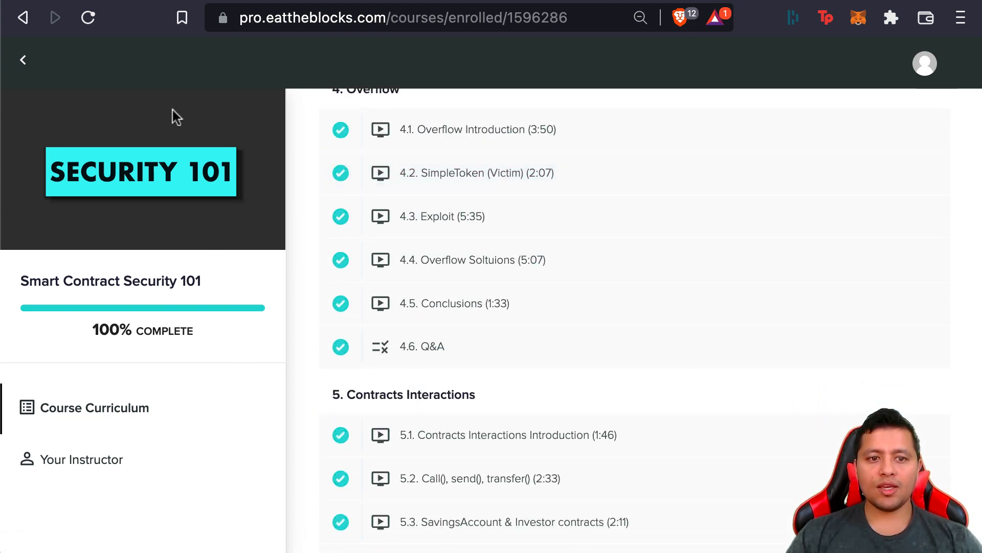
pyautogui.moveTo(204, 205)
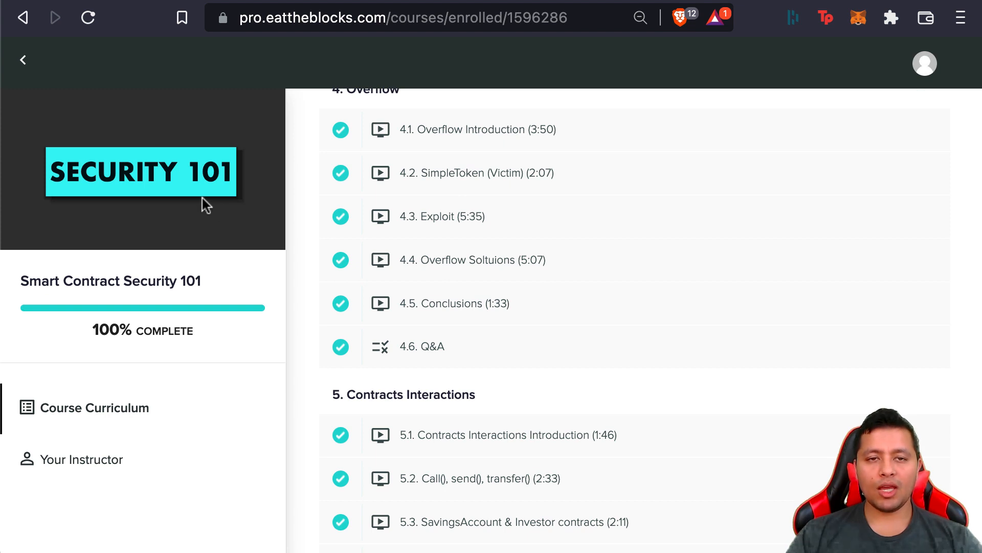